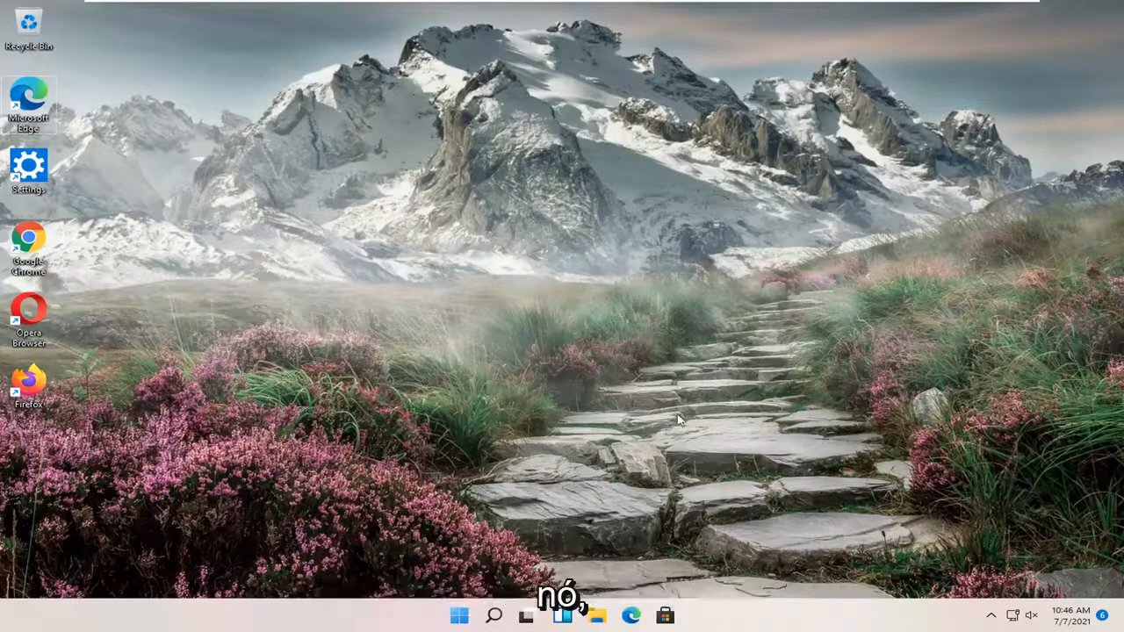
Step: Search Windows for 'control panel' from the taskbar search box
left_click(493, 614)
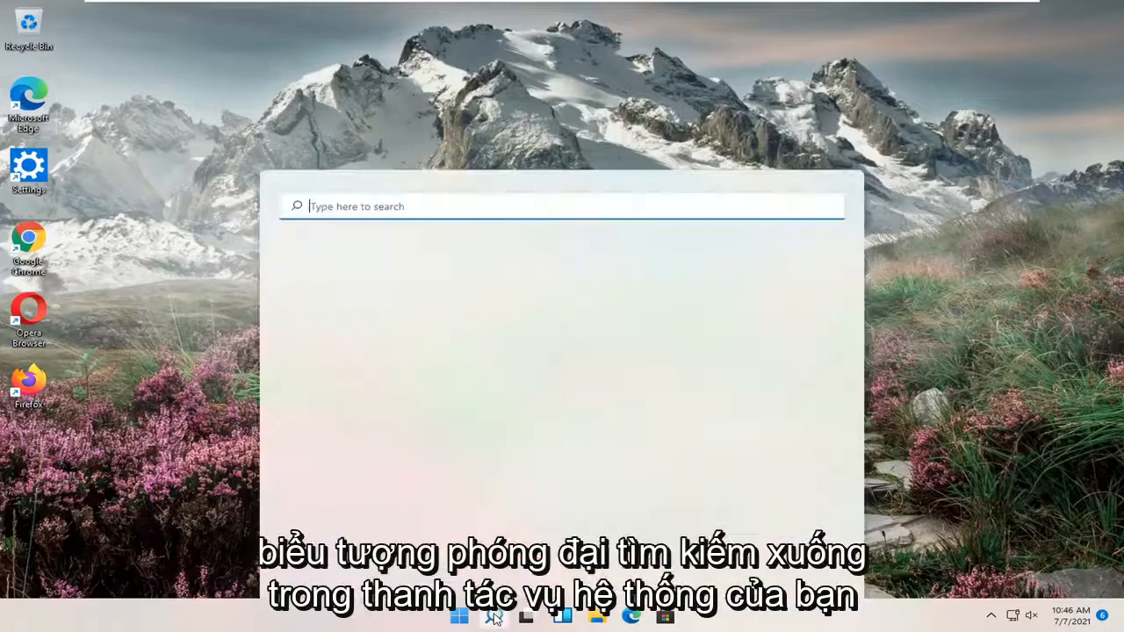
left_click(495, 622)
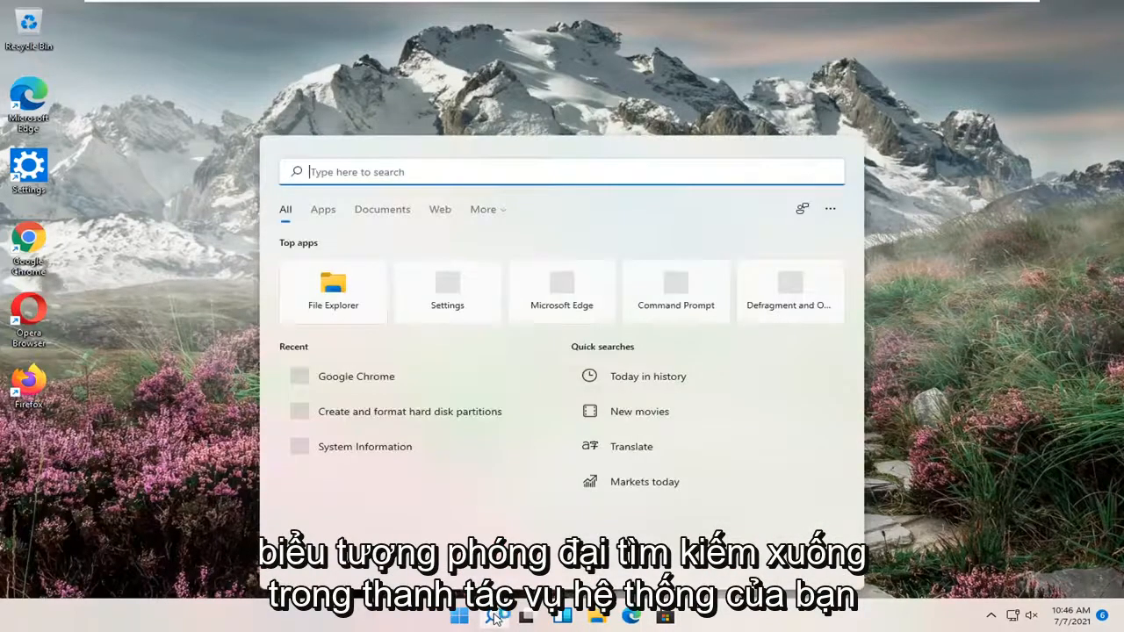
type("control")
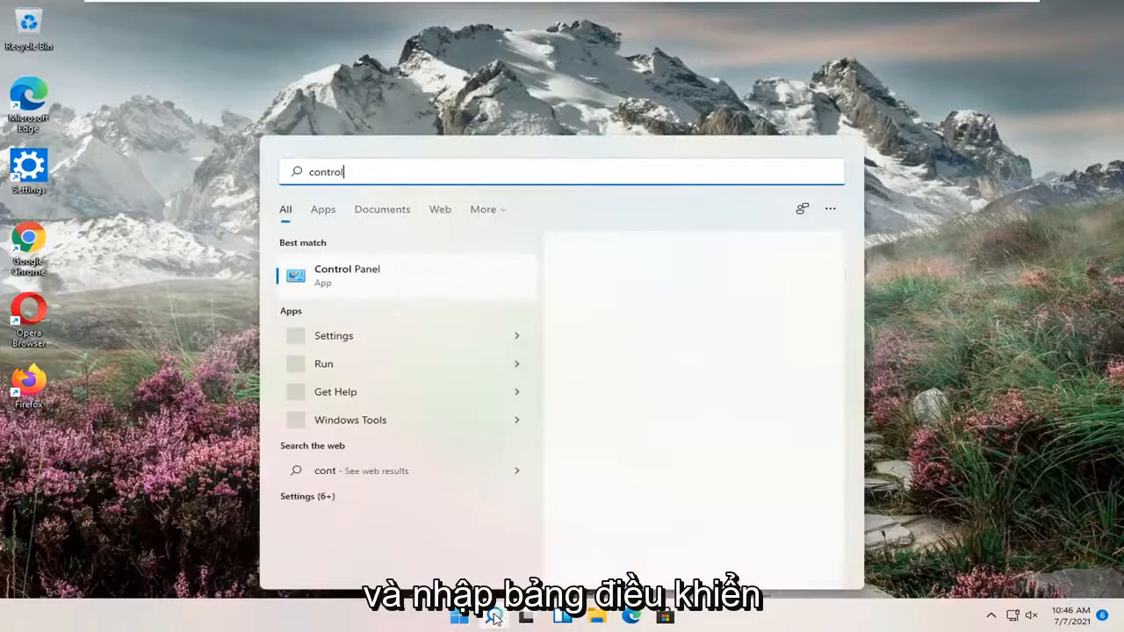
type("panel")
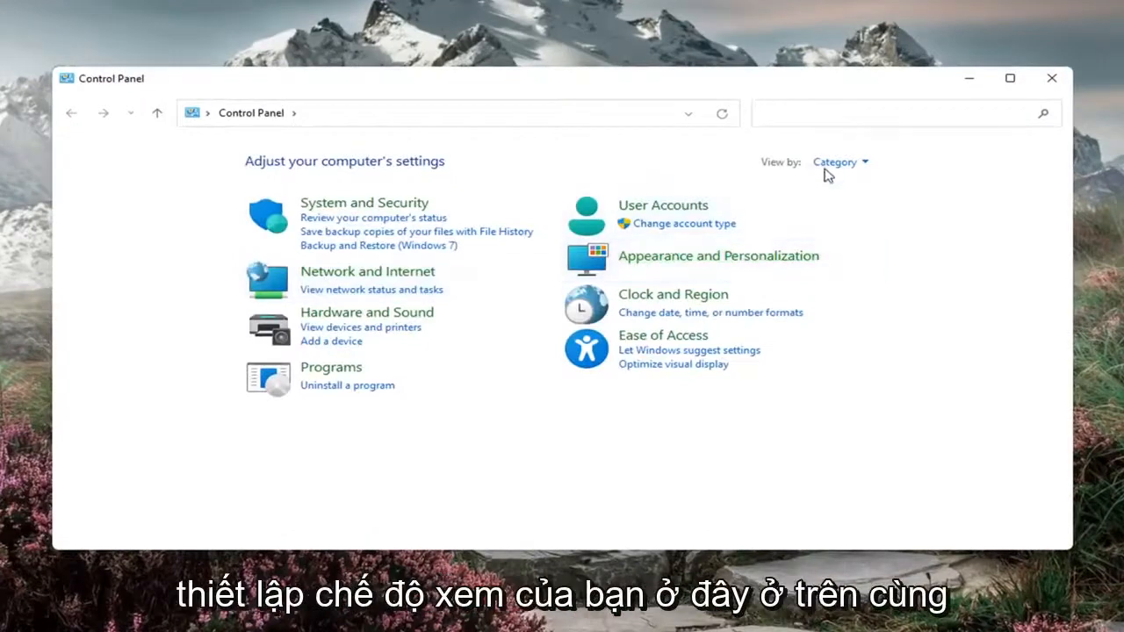
Step: Switch Control Panel's View by setting to Large icons and open User Accounts
left_click(841, 161)
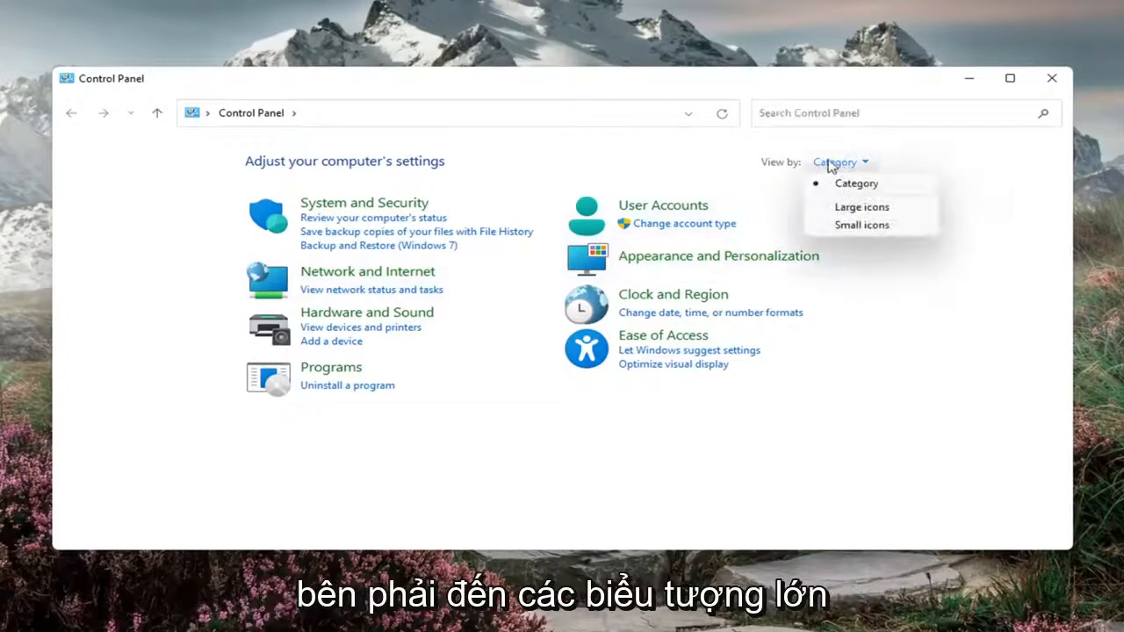
left_click(862, 206)
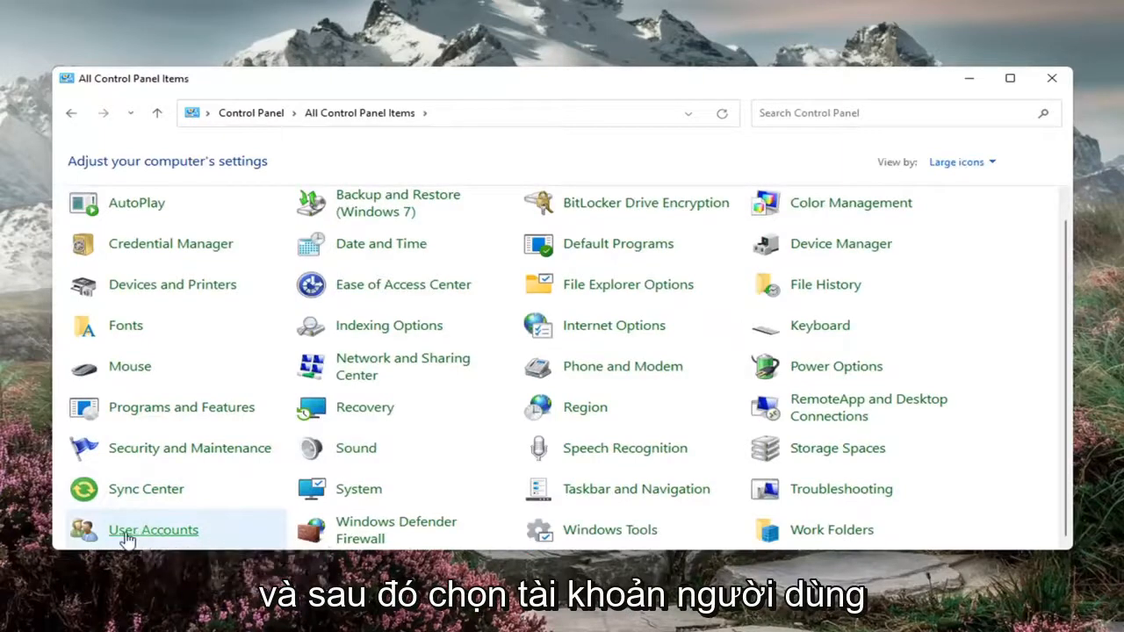
left_click(153, 530)
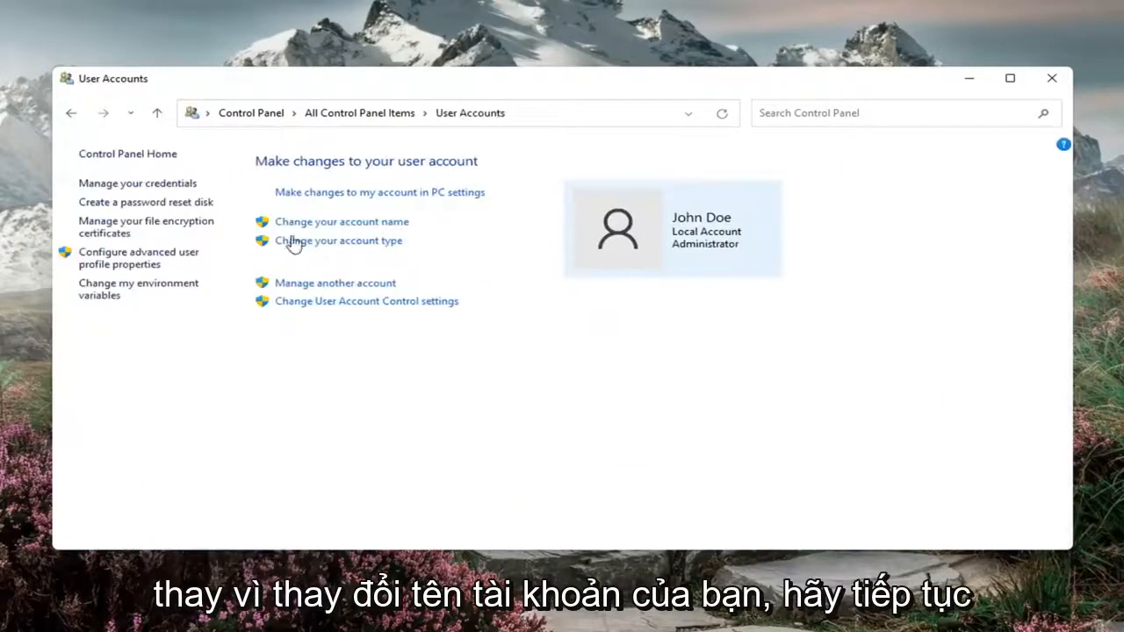
Step: Reach the Change your account name page, then close the Control Panel window
left_click(341, 221)
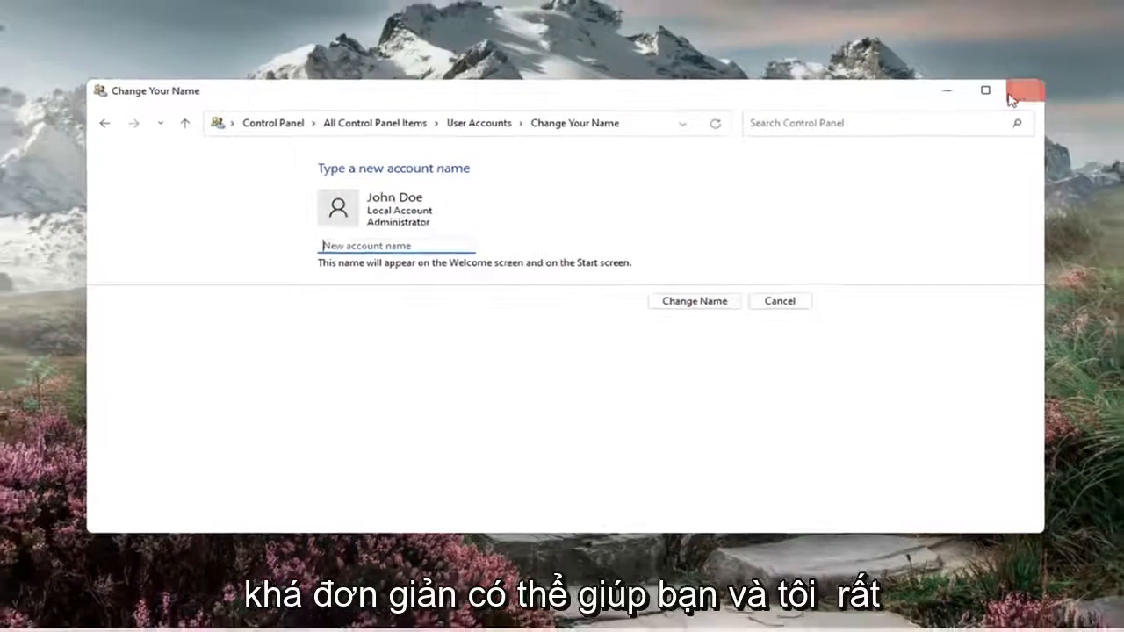
left_click(1022, 90)
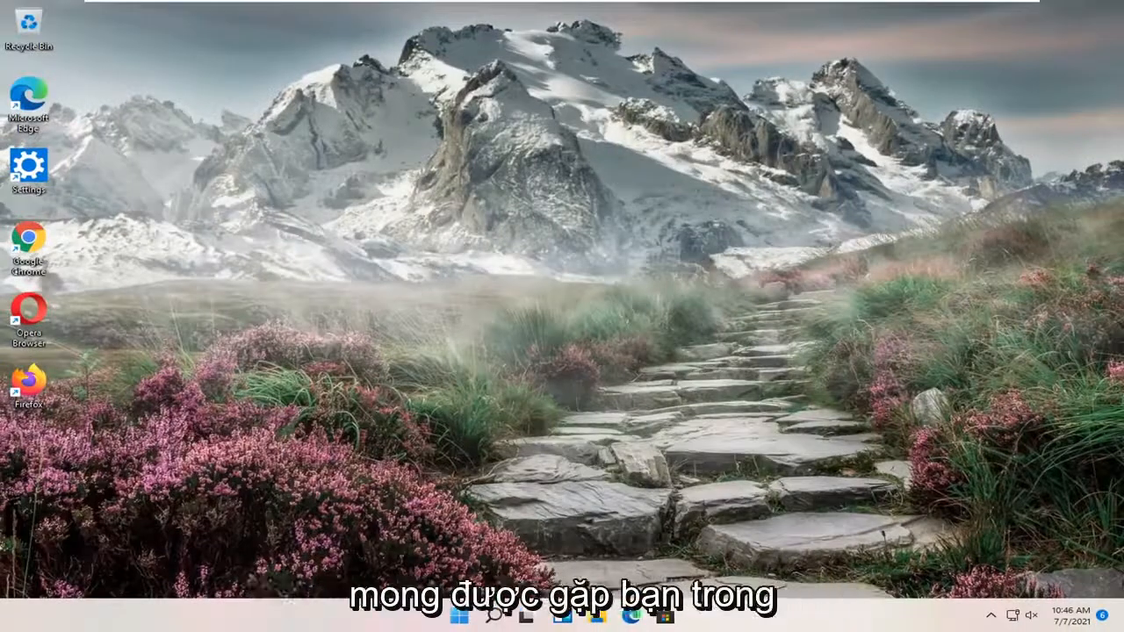